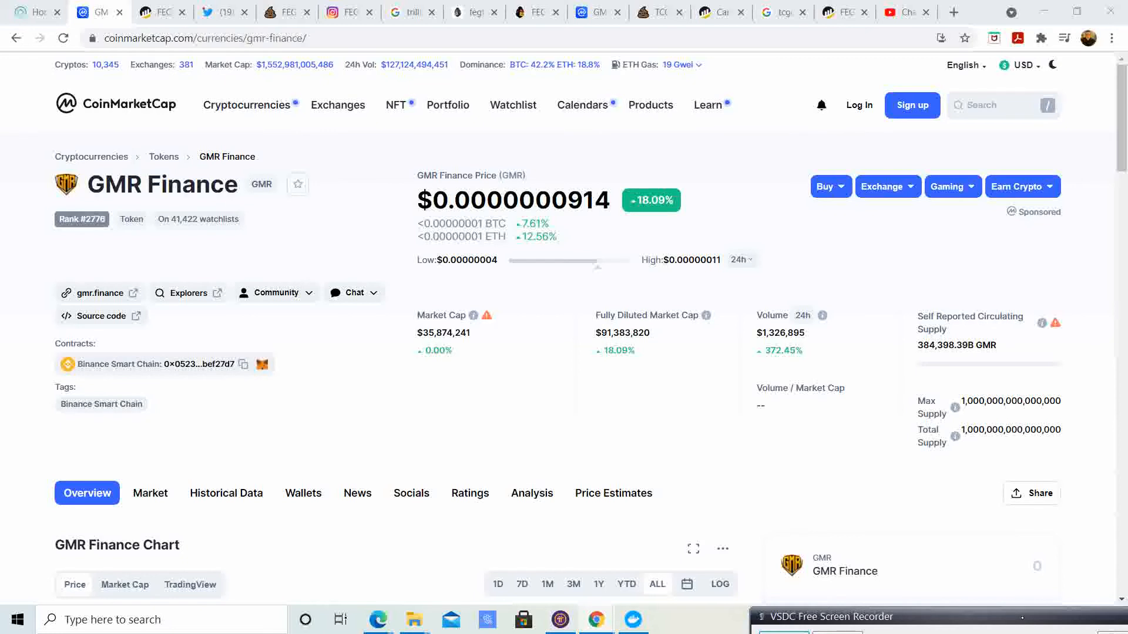
Scroll through the CoinMarketCap GMR Finance page around the price chart and stats.
scroll("down", 3)
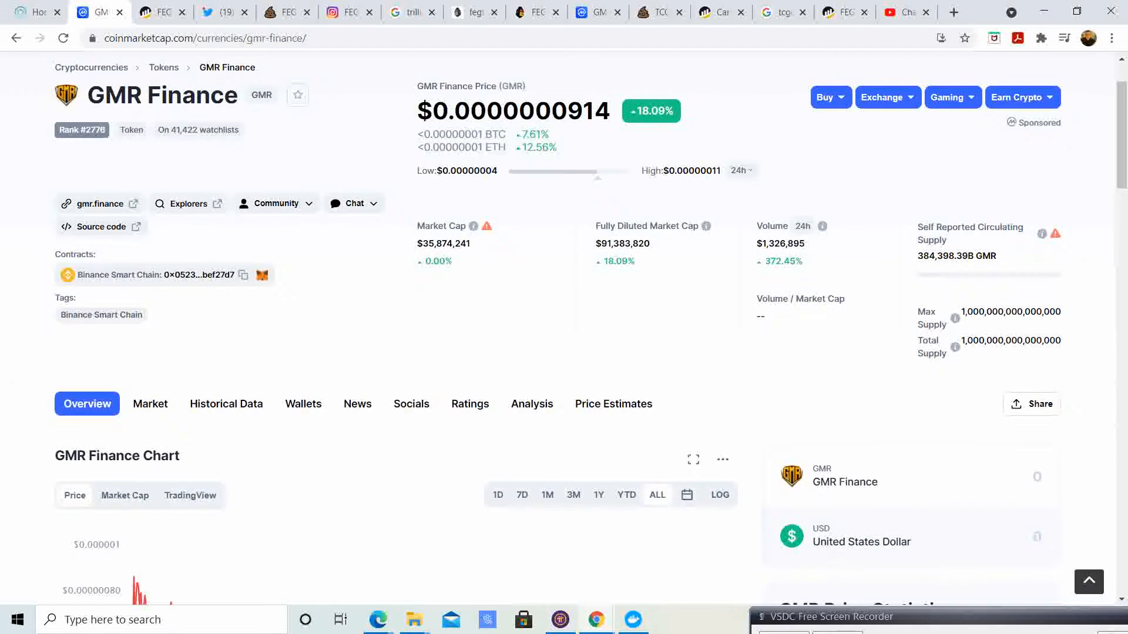
scroll("down", 3)
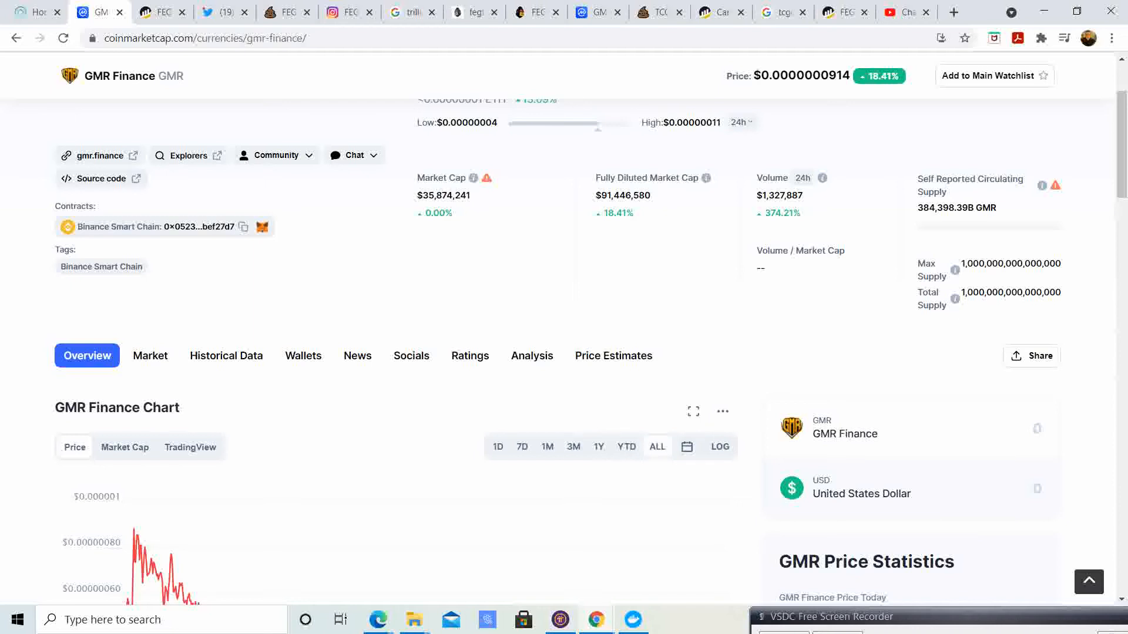
scroll("down", 3)
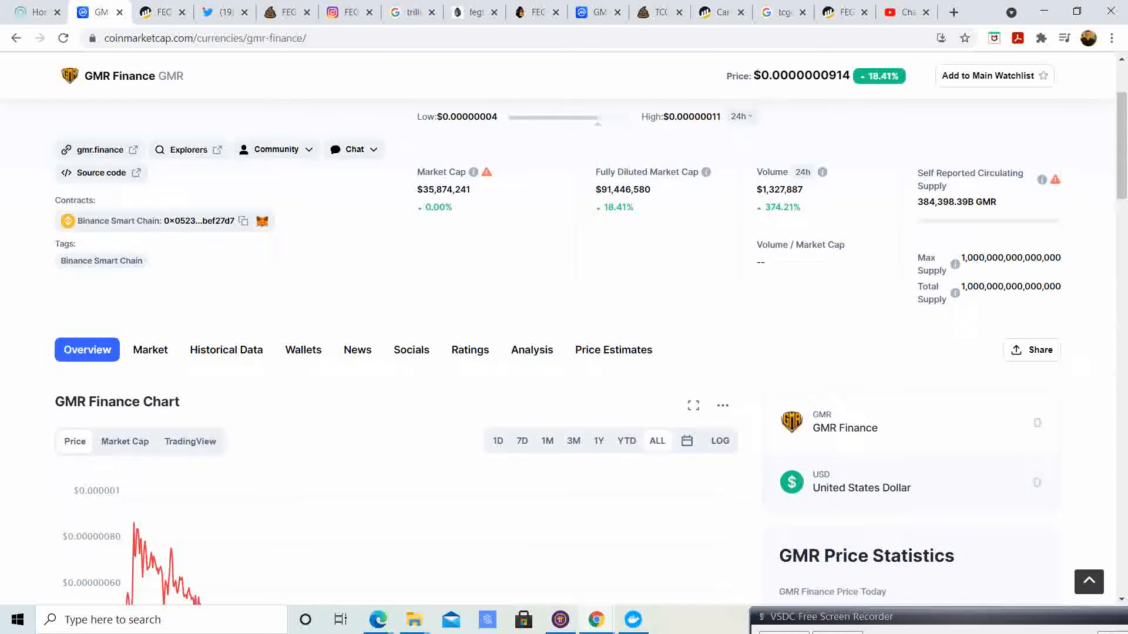
scroll("down", 3)
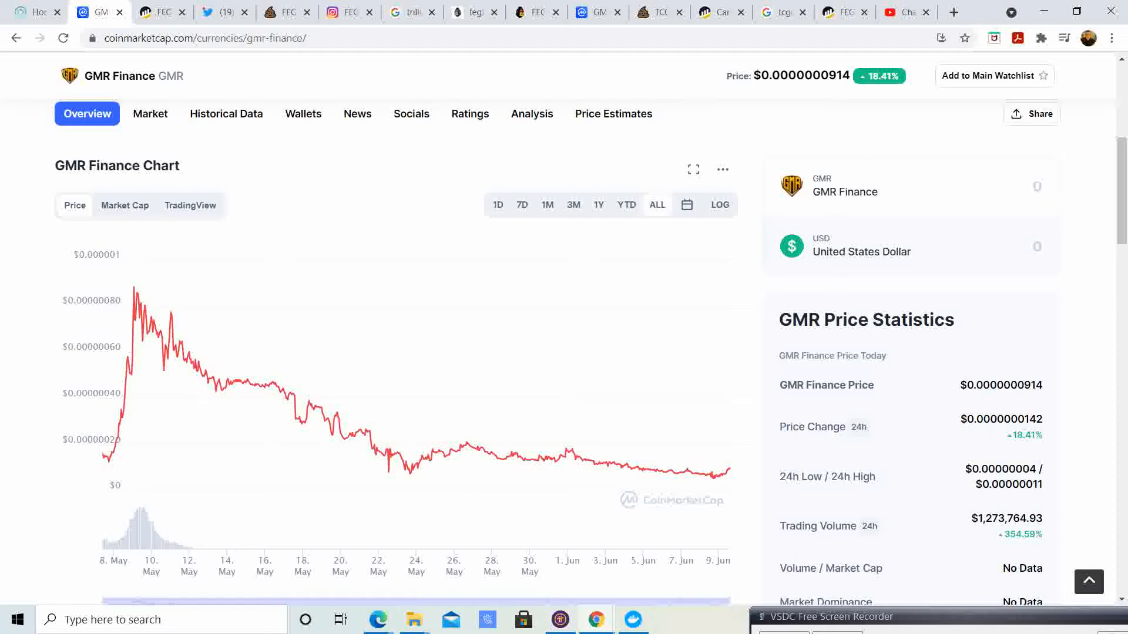
mouse_move(562, 456)
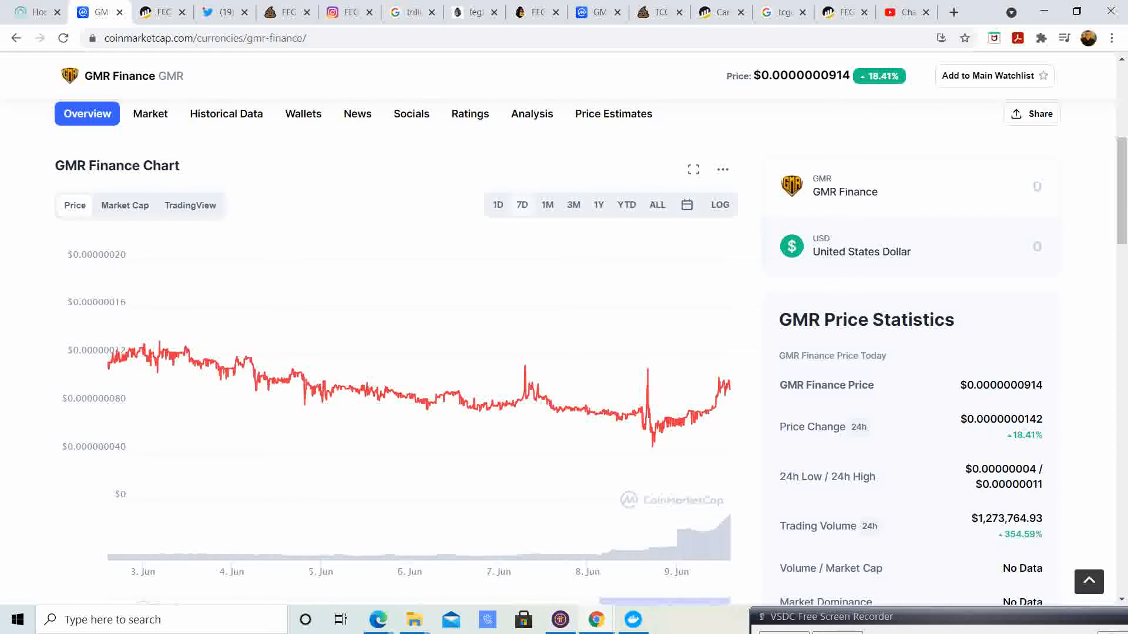
mouse_move(701, 416)
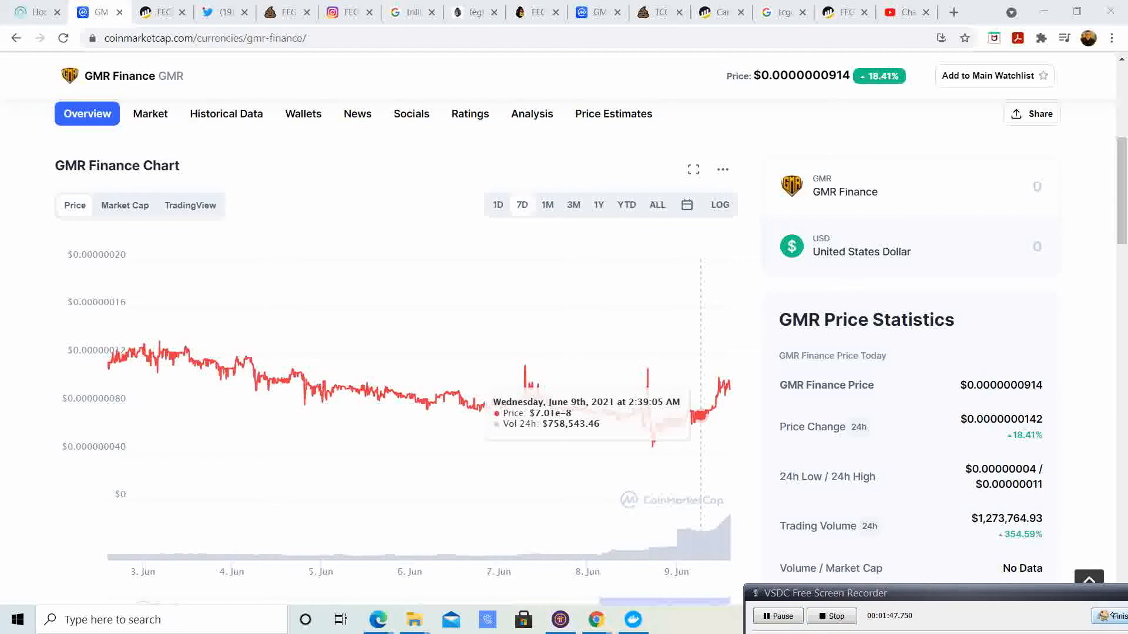
mouse_move(654, 462)
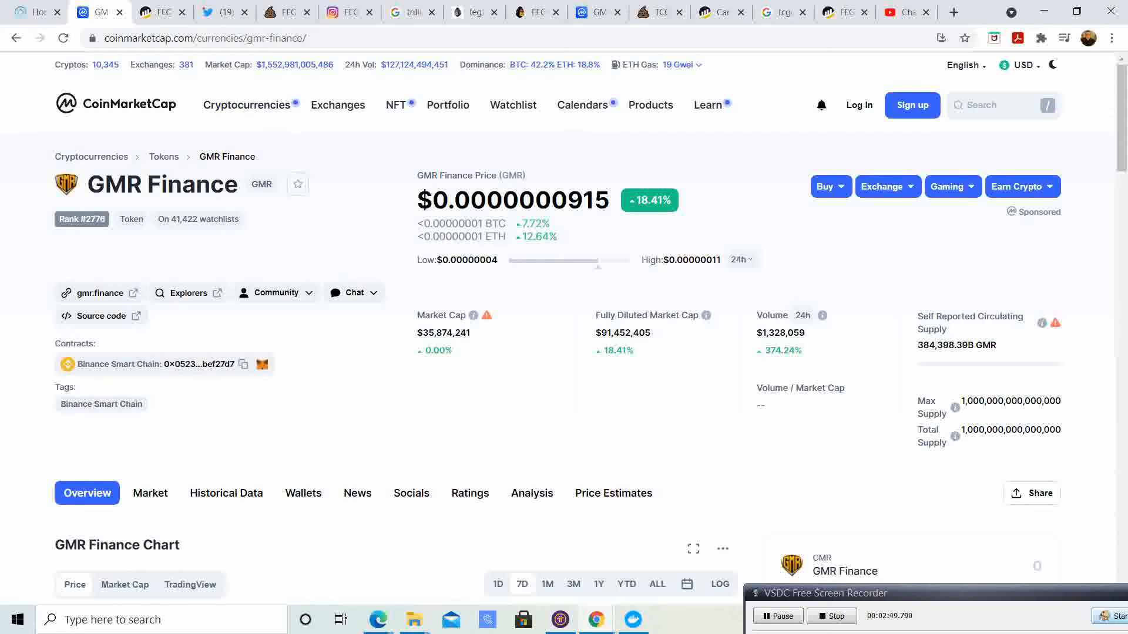
Review the GMR Finance profile bio, follower counts and the pinned FIFA Fridays giveaway tweet.
left_click(212, 11)
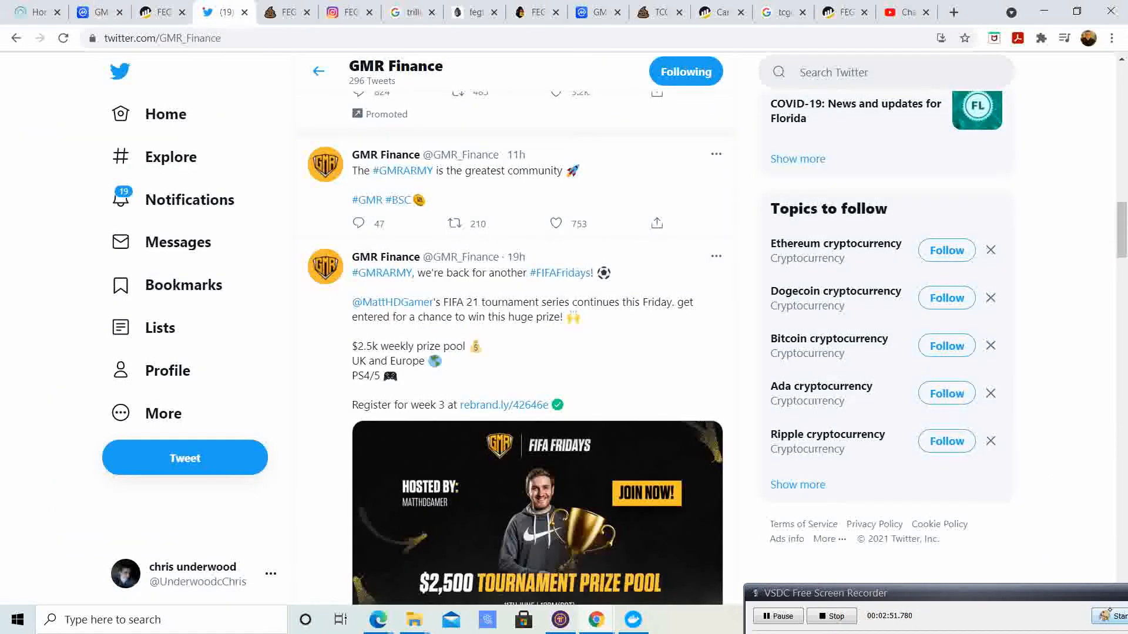
scroll("up", 3)
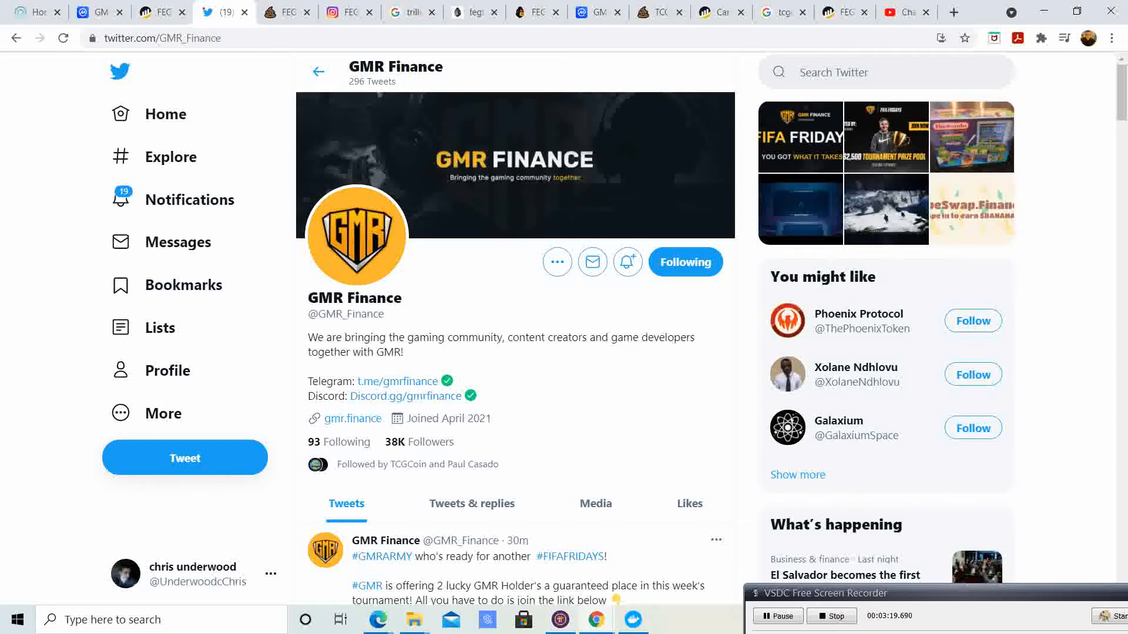
scroll("down", 3)
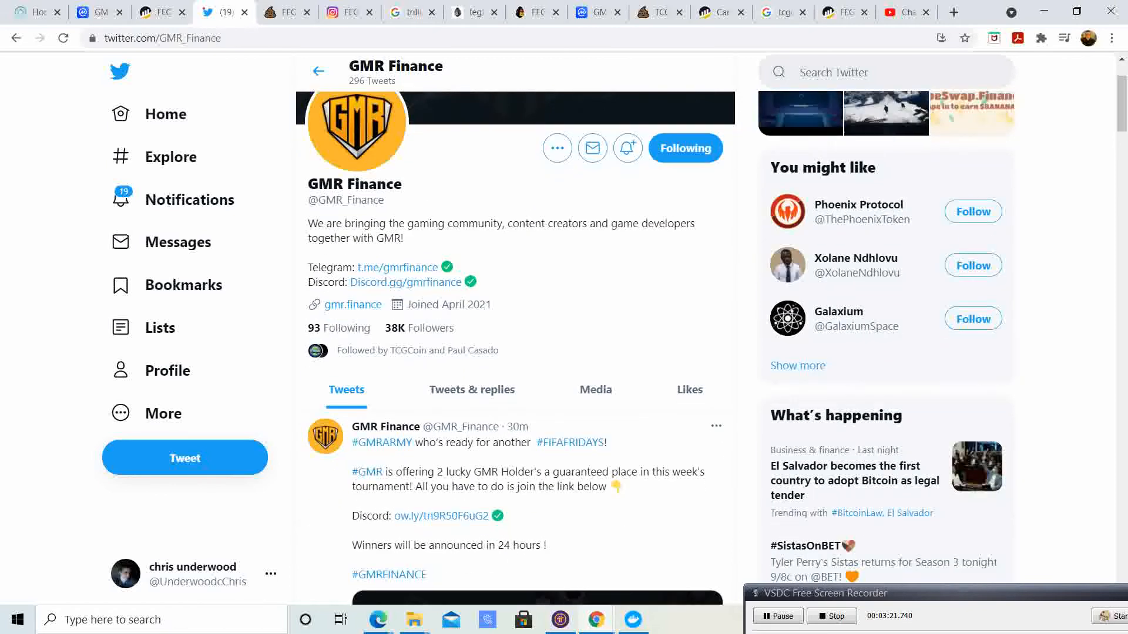
scroll("down", 3)
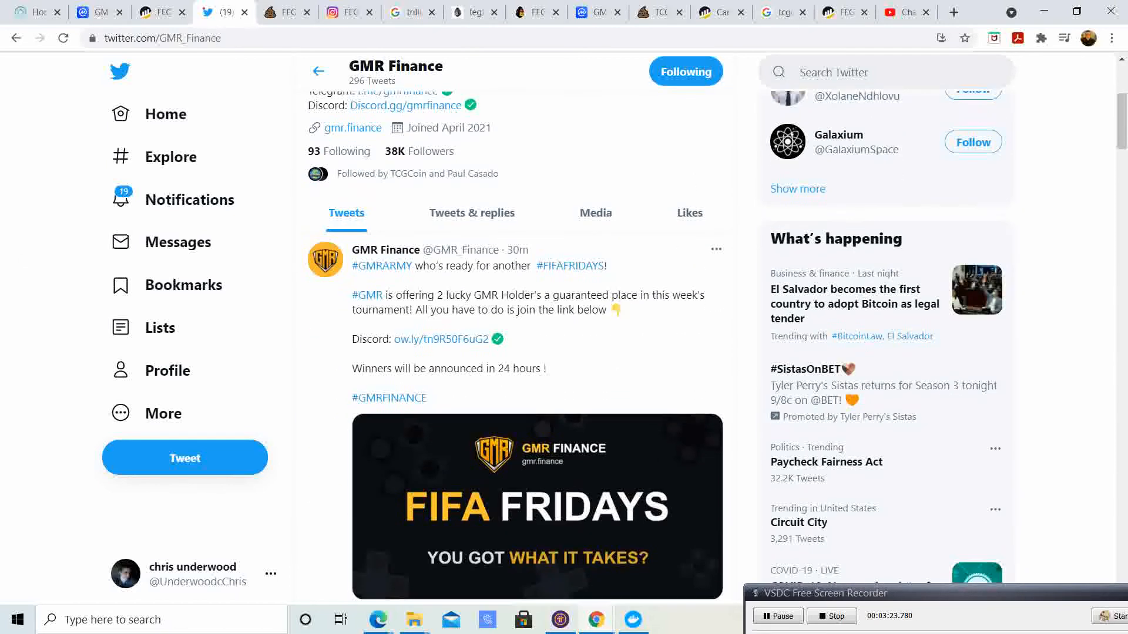
scroll("down", 3)
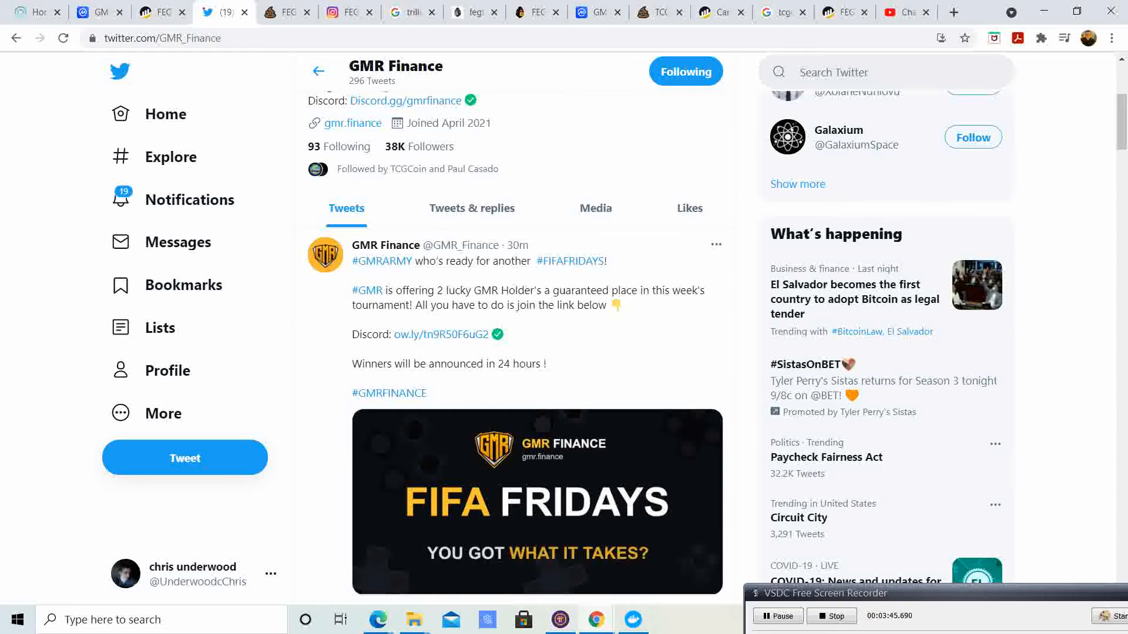
Continue down the timeline past the promoted tweet to the FIFA 21 tournament announcement.
scroll("down", 3)
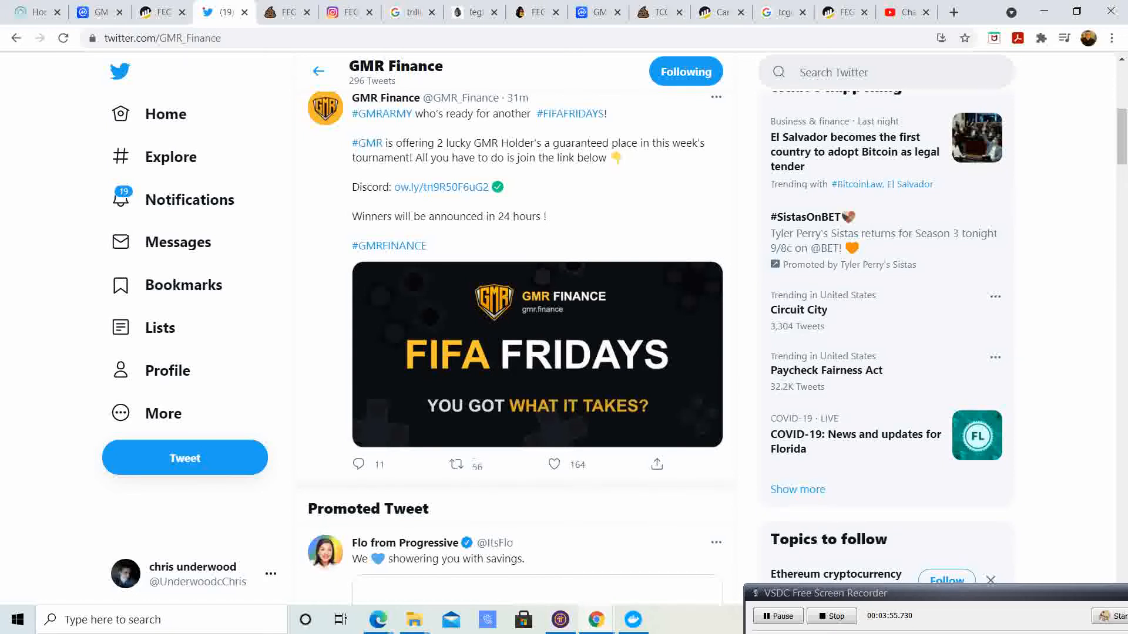
scroll("down", 3)
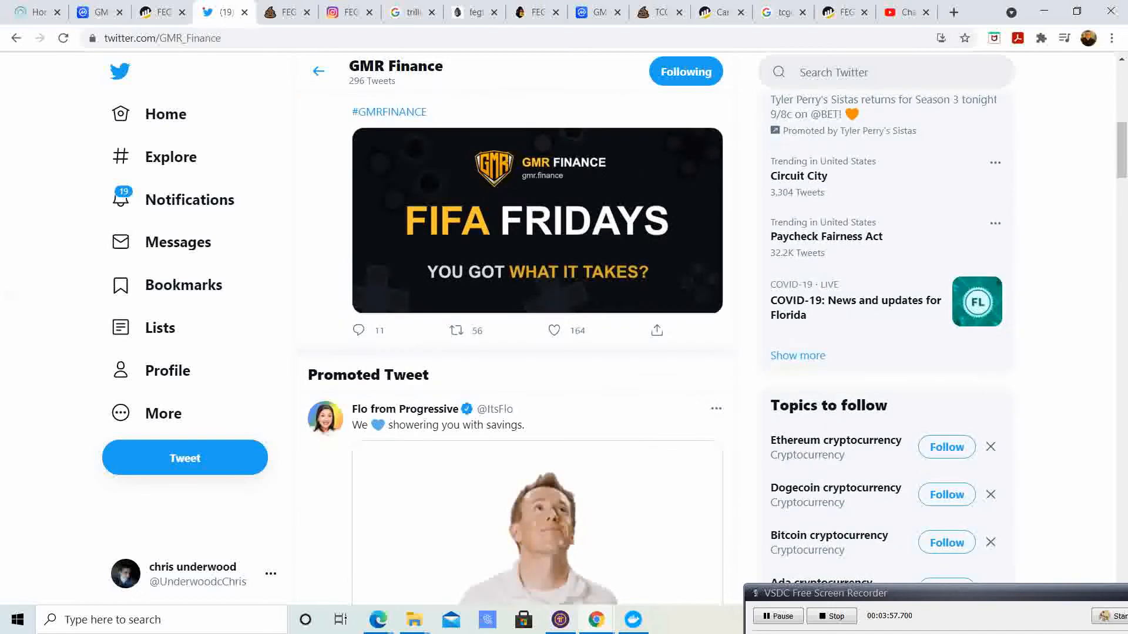
scroll("down", 3)
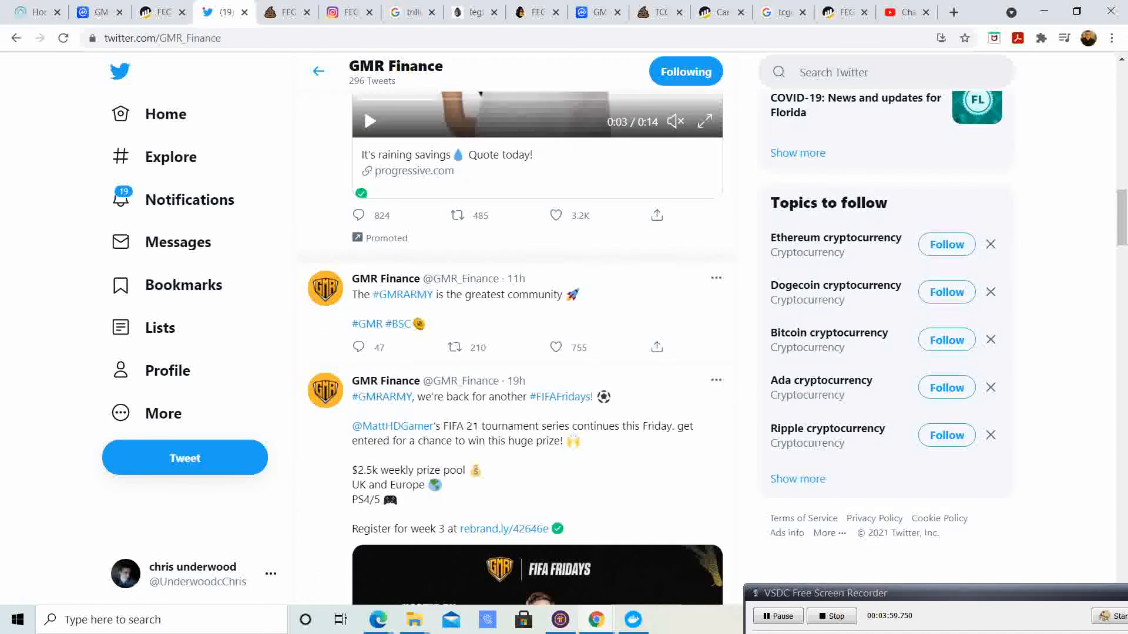
scroll("down", 3)
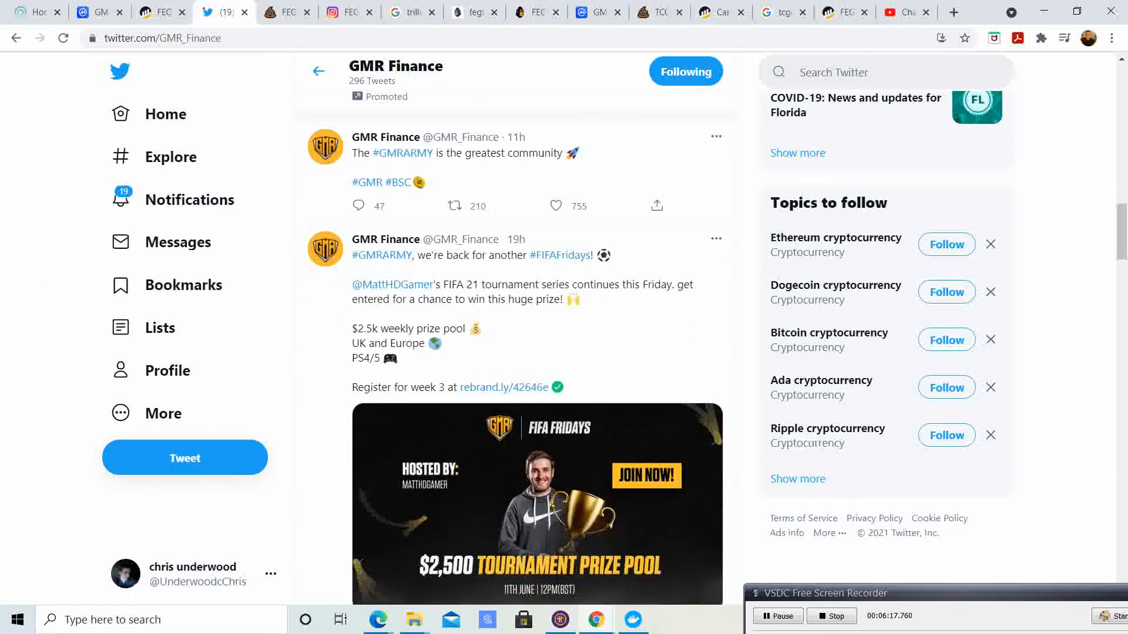
scroll("down", 3)
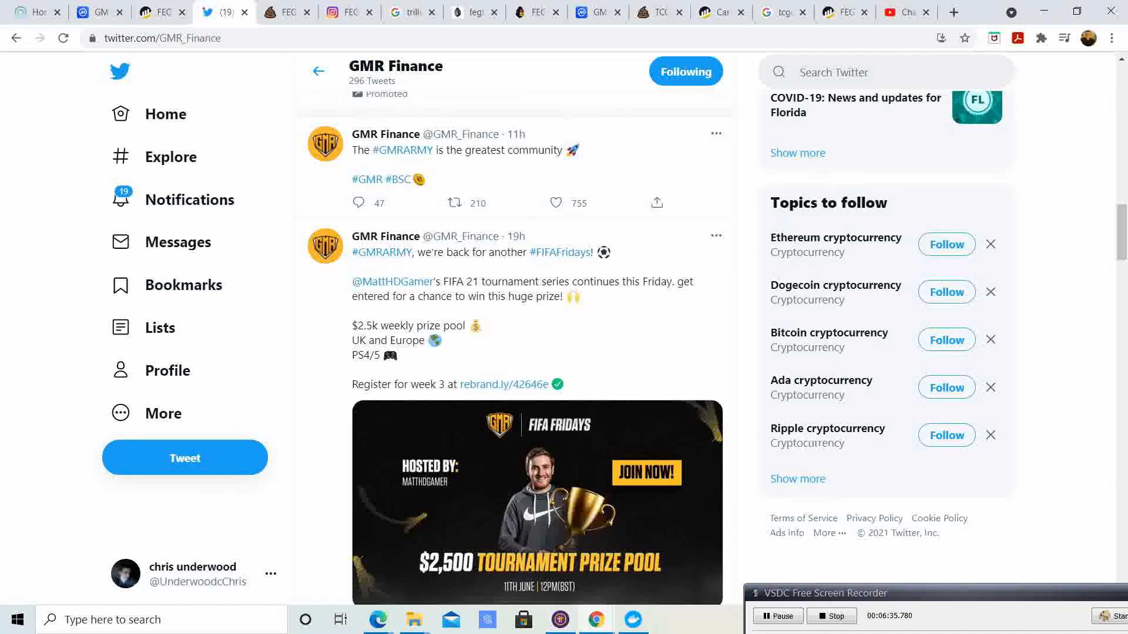
scroll("down", 3)
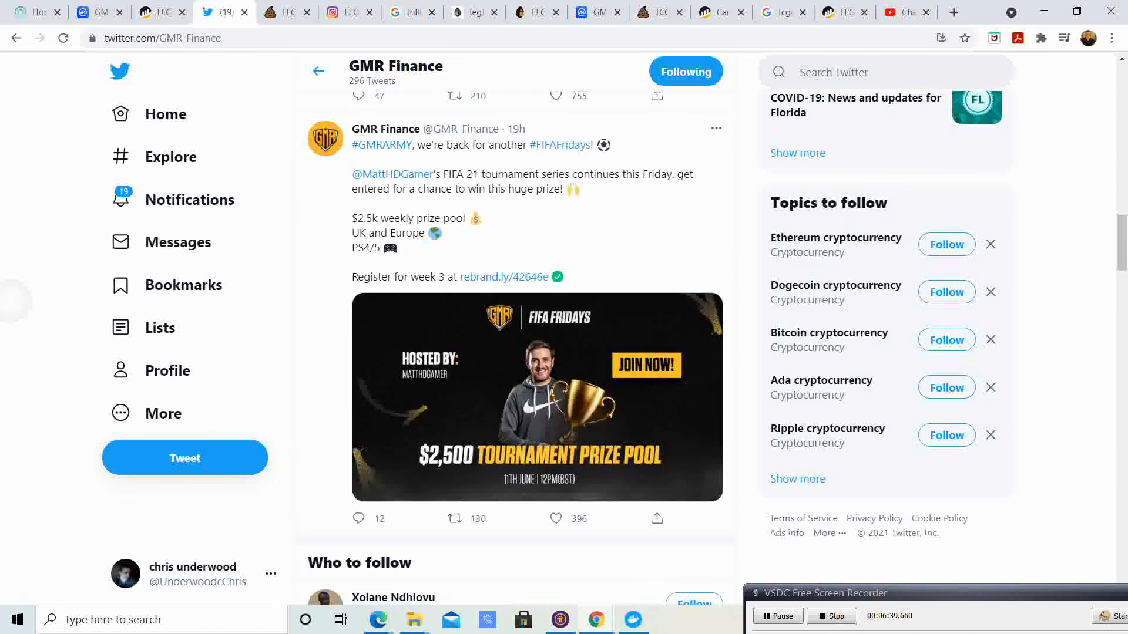
scroll("down", 3)
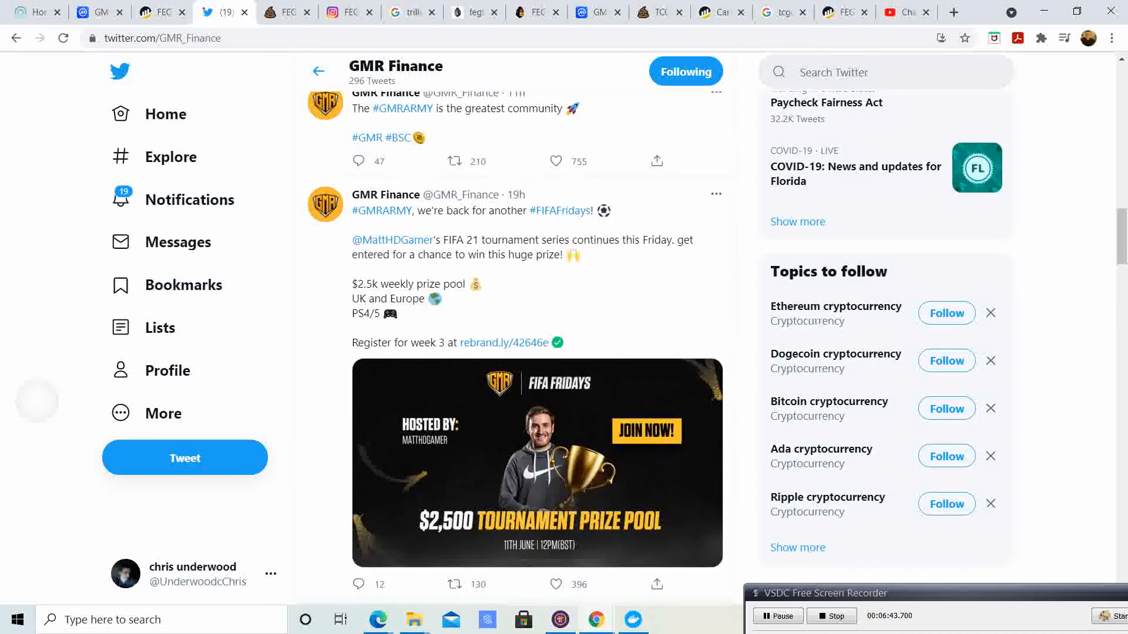
scroll("down", 3)
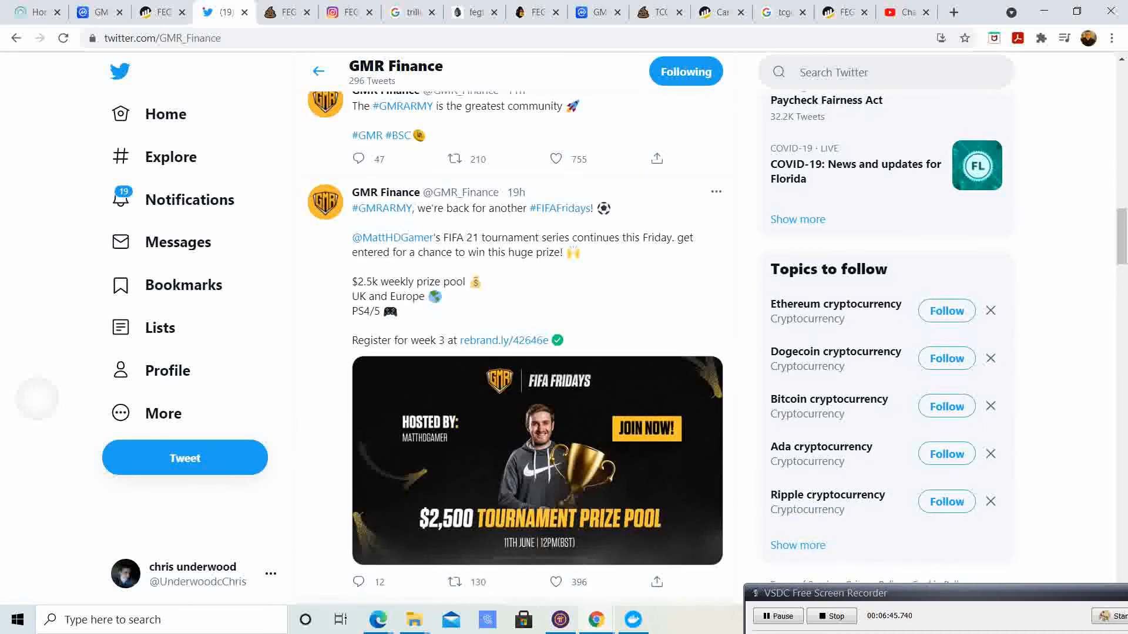
scroll("down", 3)
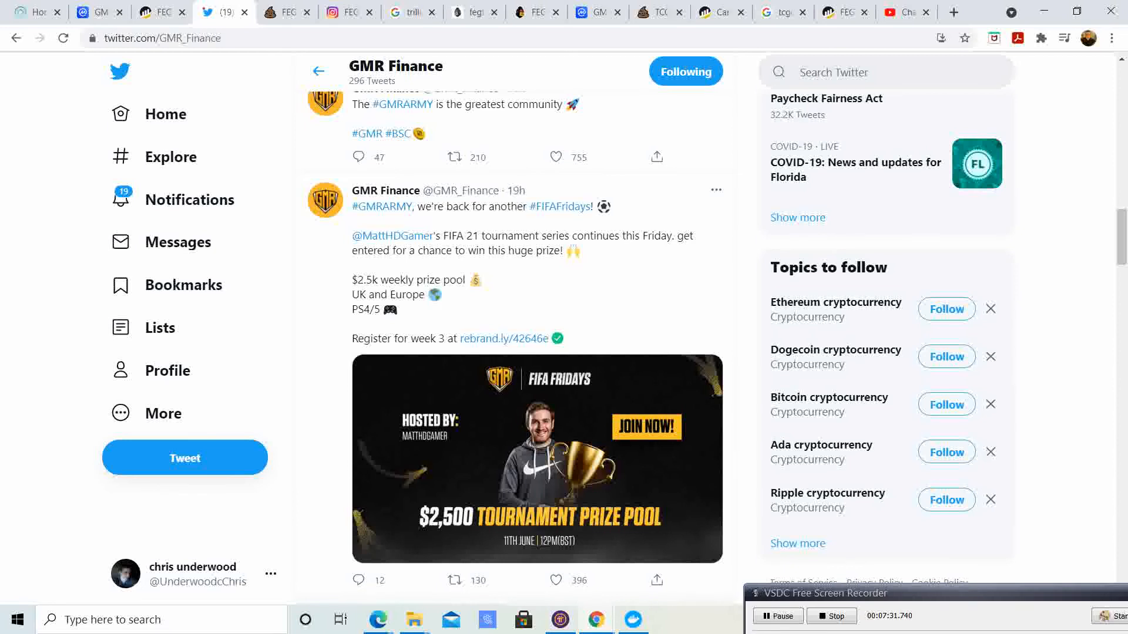
left_click(555, 156)
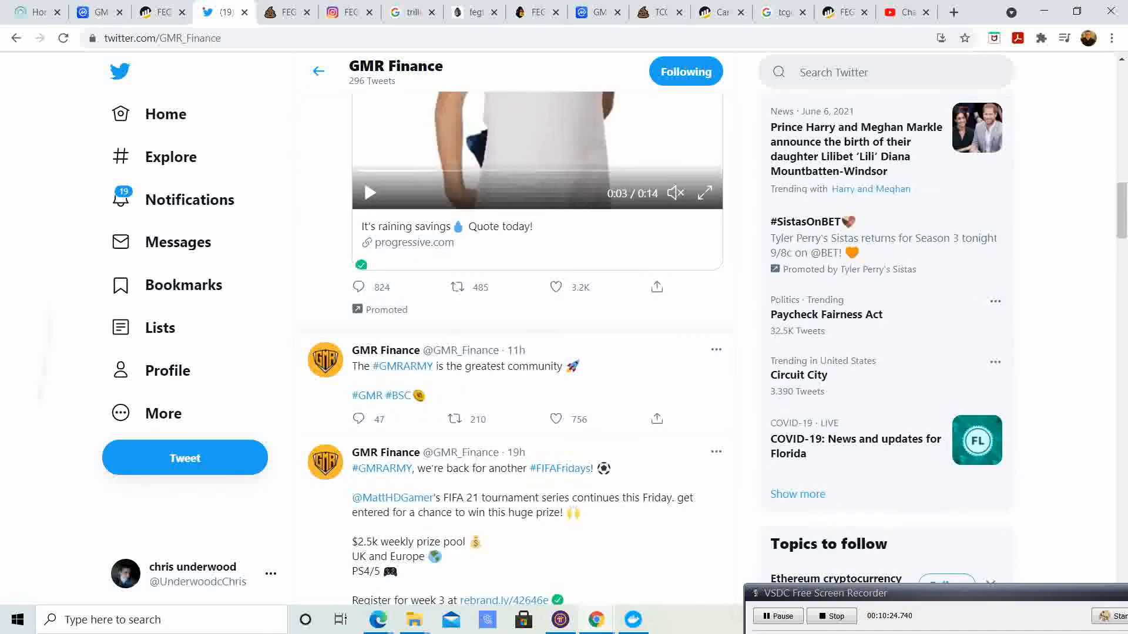
scroll("up", 3)
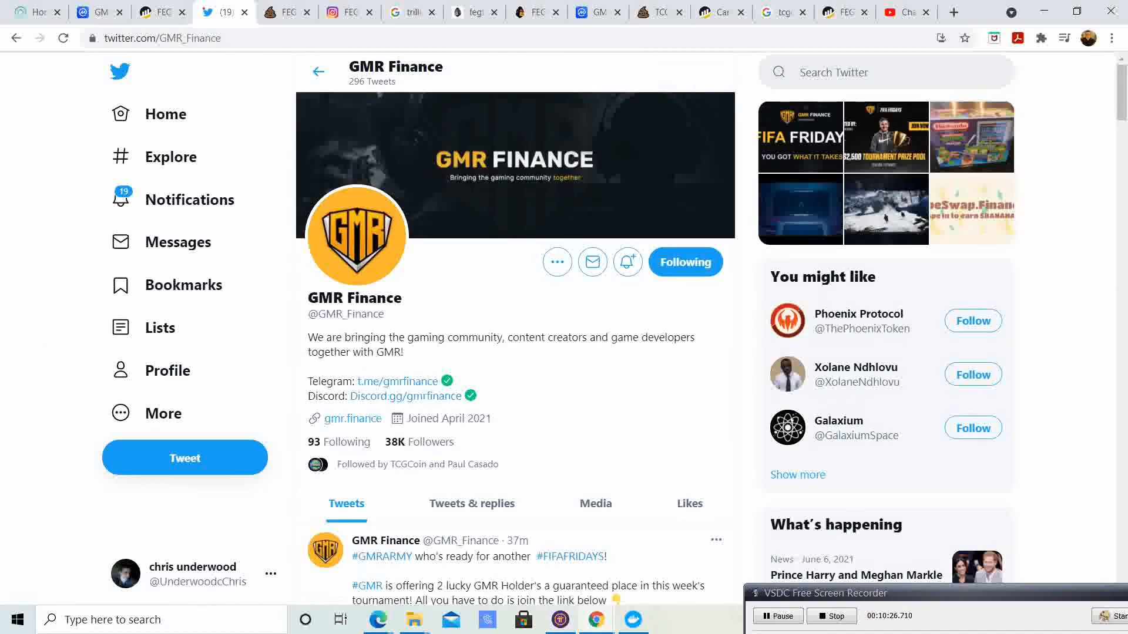